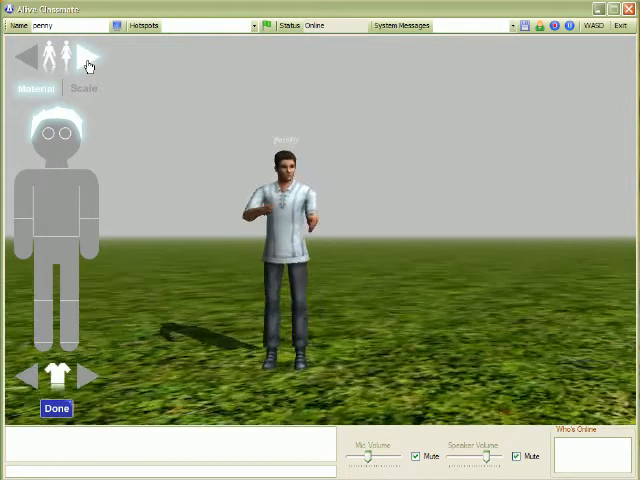
Swap the male avatar for the female model via the female figure icon.
click(28, 64)
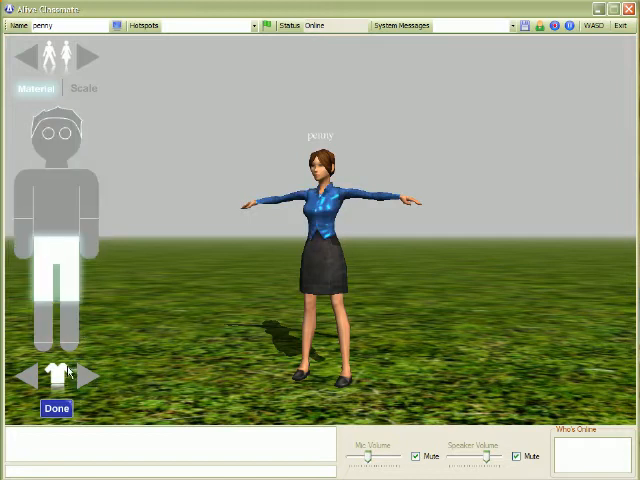
Cycle the clothing to the shiny blue dress with black boots, then show the Scale options.
click(78, 378)
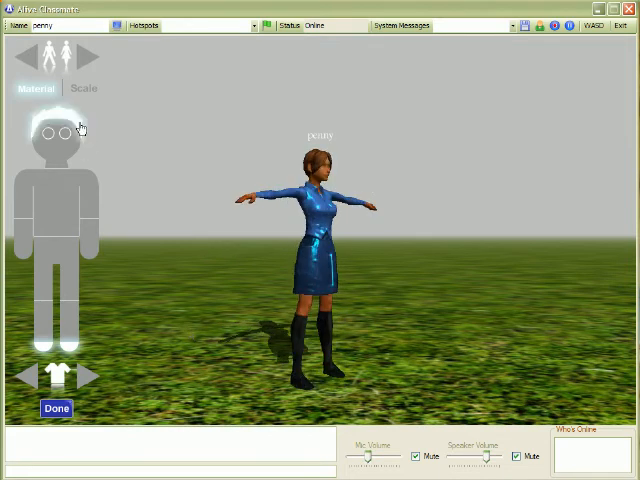
click(86, 88)
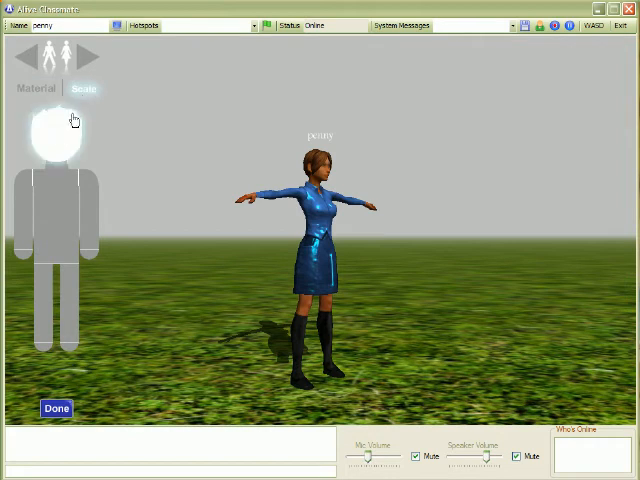